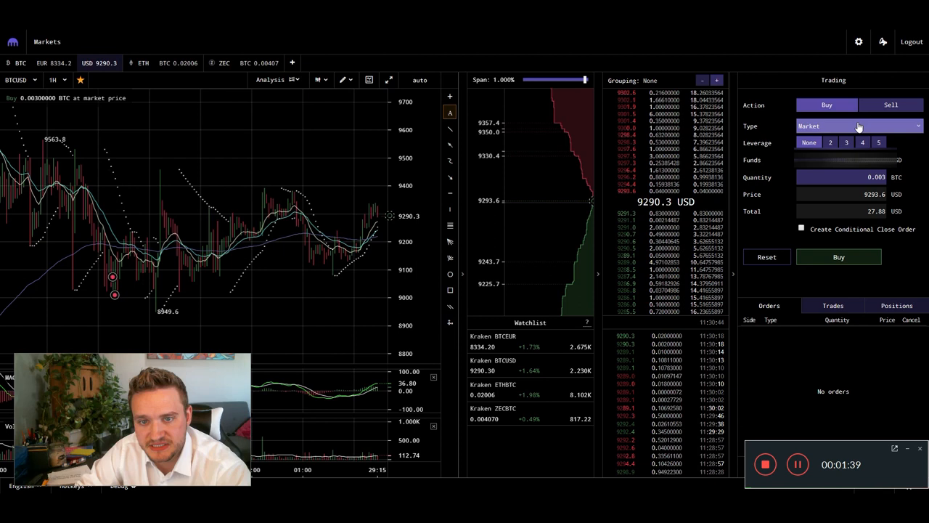
Make the 0.003 BTC buy a limit order at 9294 USD with a conditional close attached
click(853, 126)
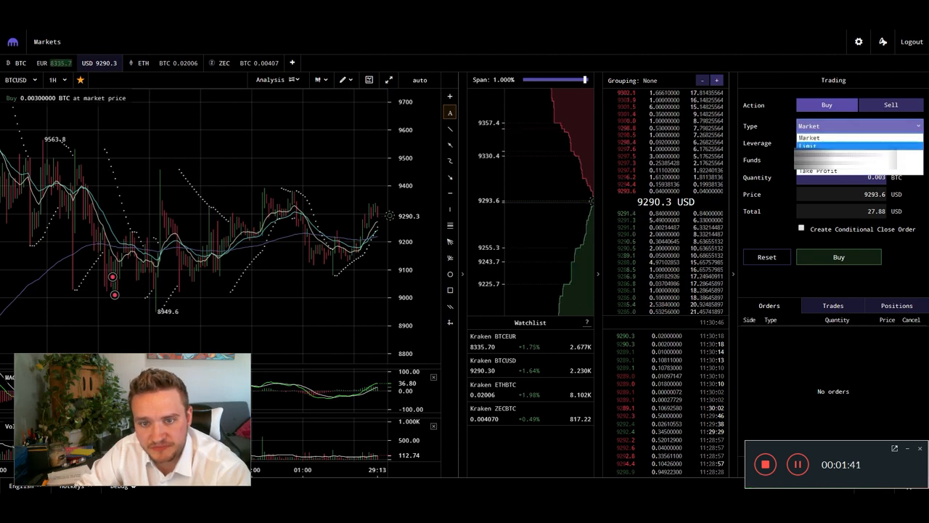
click(808, 146)
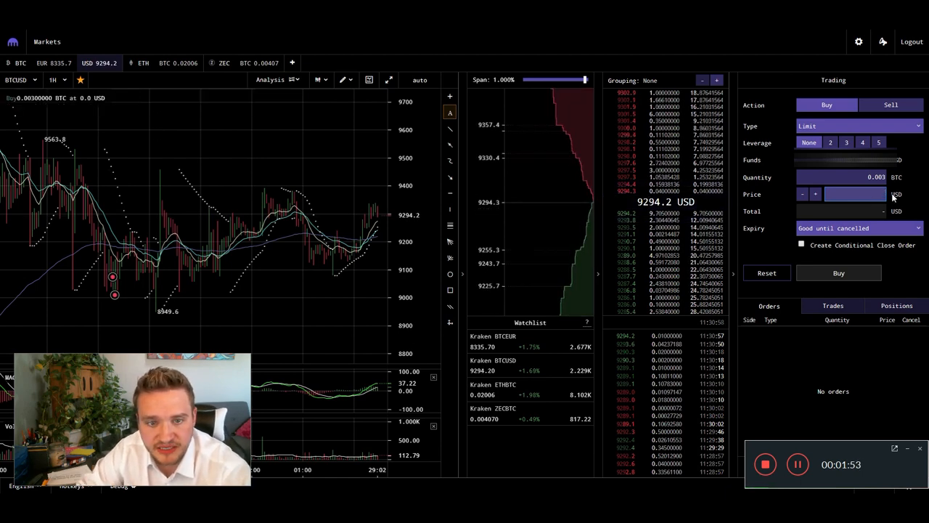
text(9294)
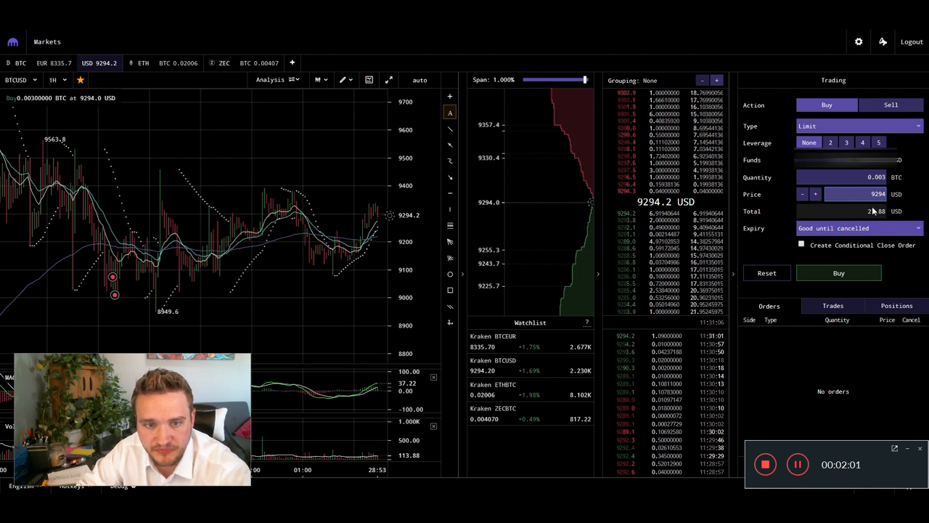
click(839, 272)
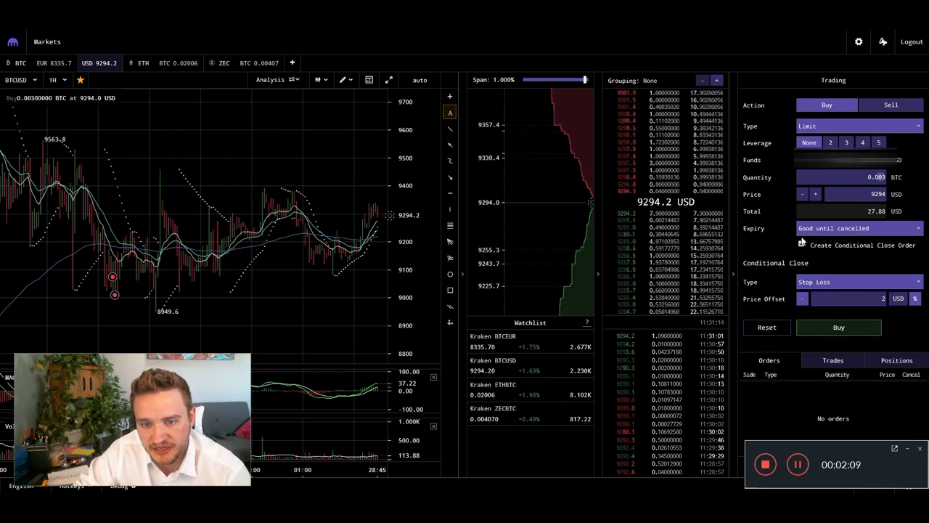
Bring up the conditional close type choices for the pending limit buy
click(801, 244)
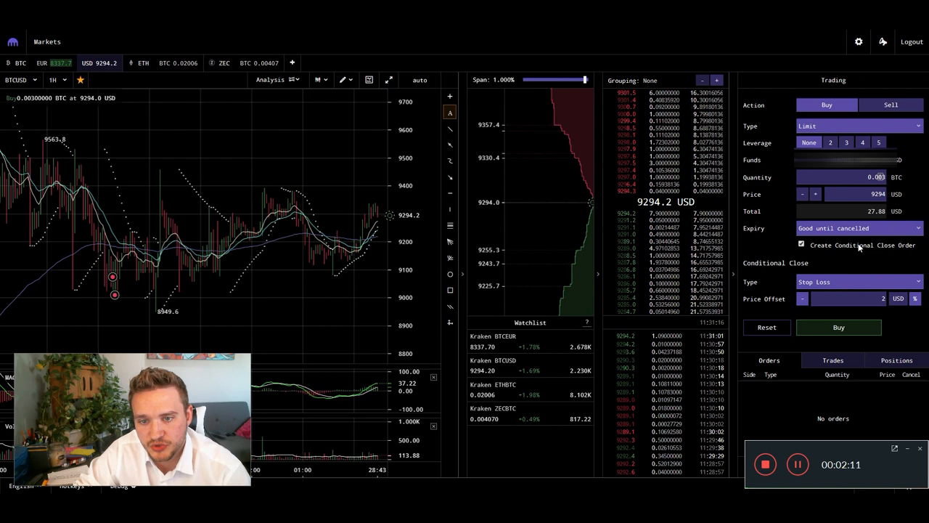
click(859, 282)
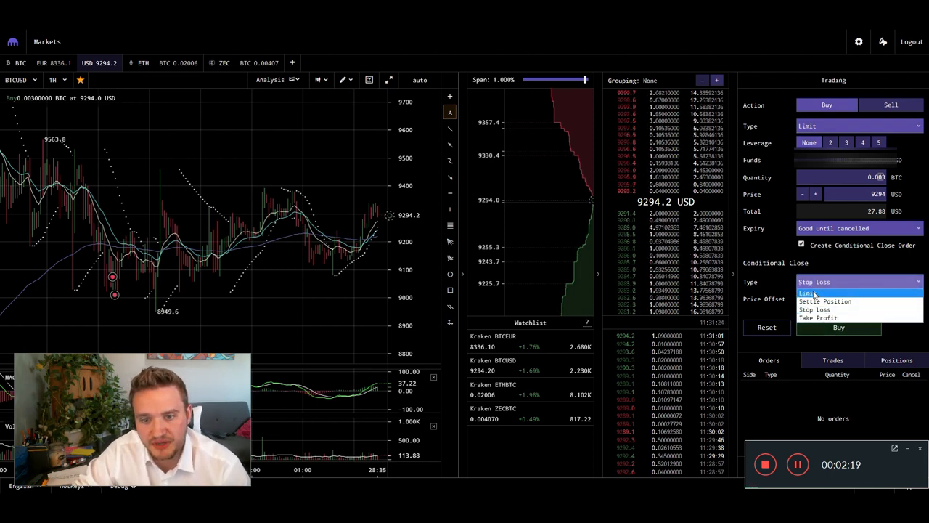
mouse_move(825, 301)
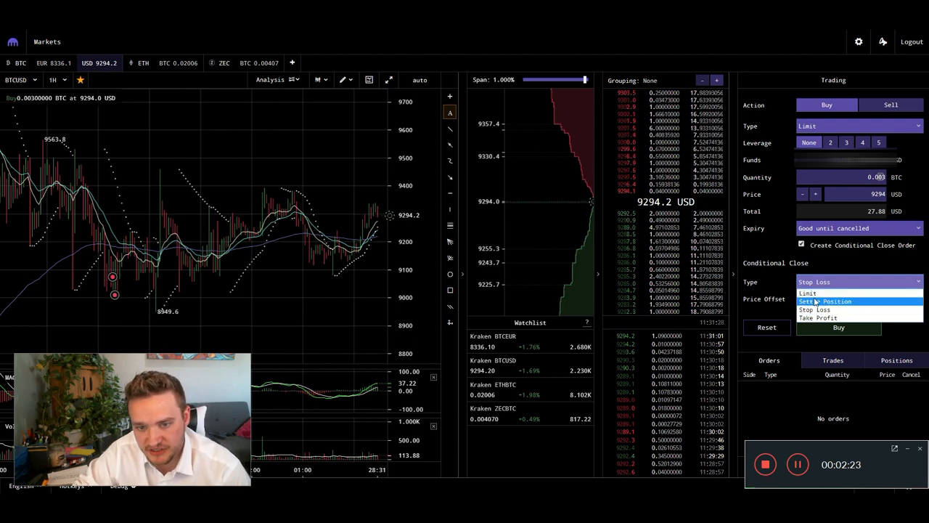
mouse_move(812, 309)
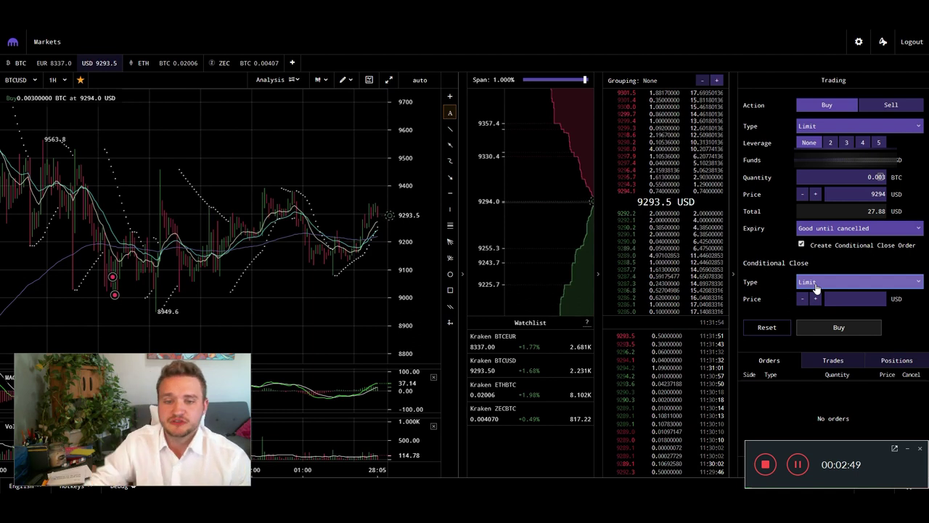
click(859, 282)
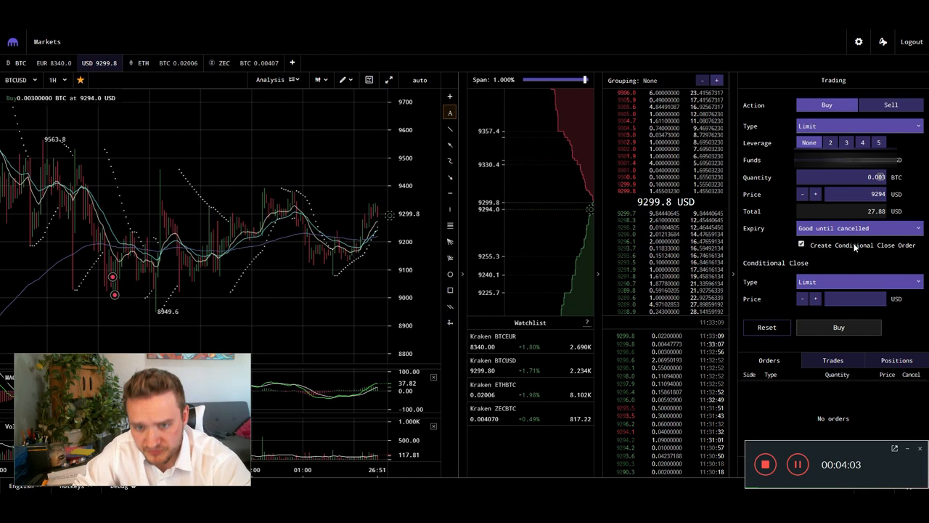
Open the conditional close type choices to return to a stop loss
click(857, 281)
text(9280)
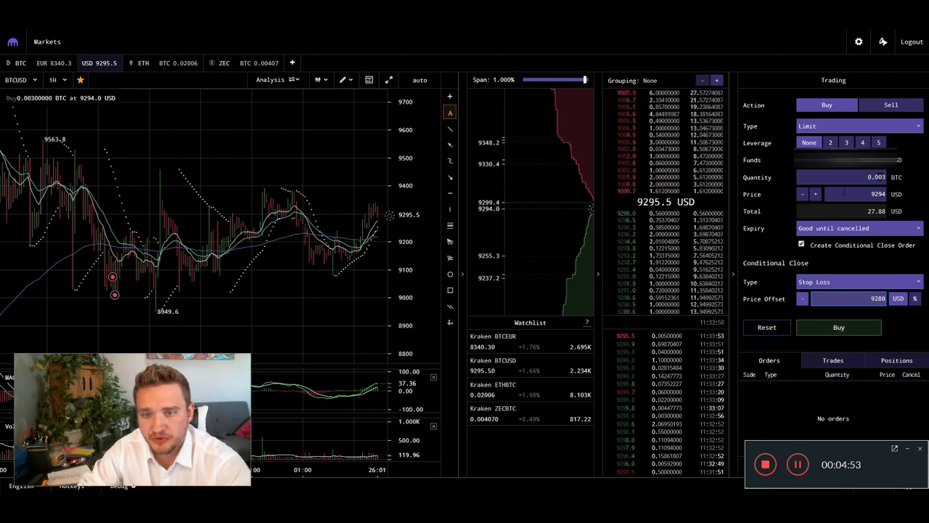
Review the limit buy with its stop loss, then back out to a plain market buy
click(838, 327)
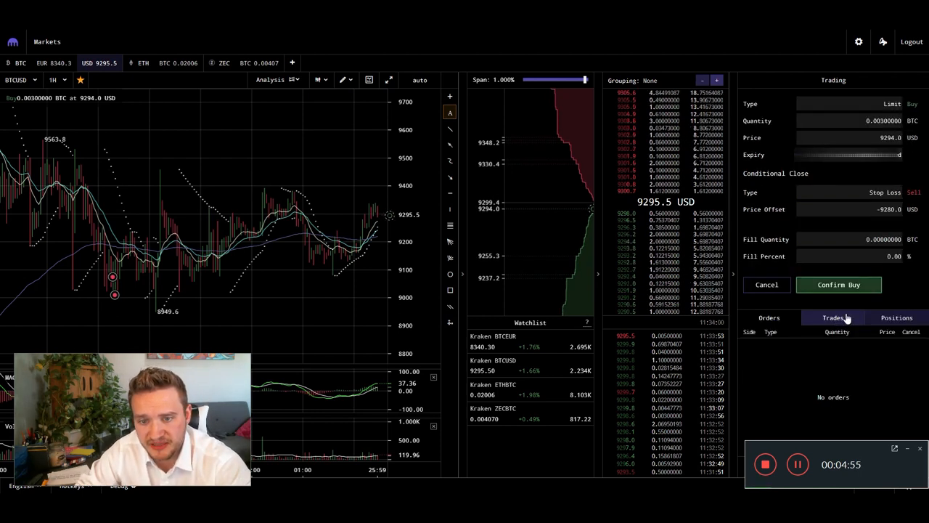
click(838, 284)
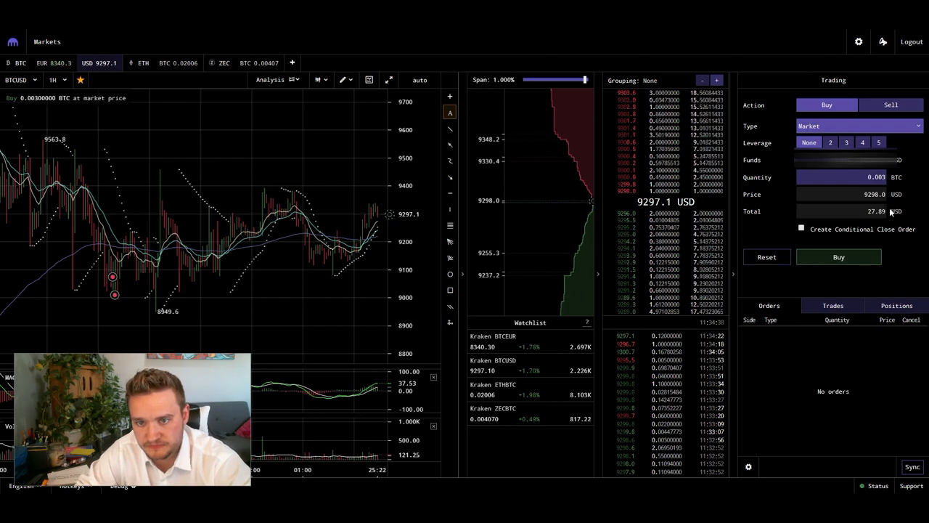
Draft a 0.003 BTC market buy with a 9280 USD stop-loss close and review it
click(857, 177)
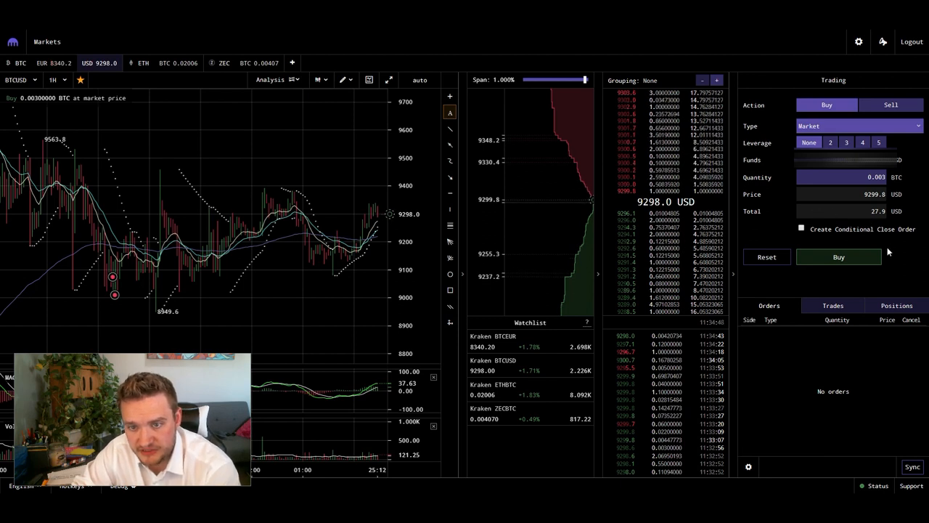
click(801, 229)
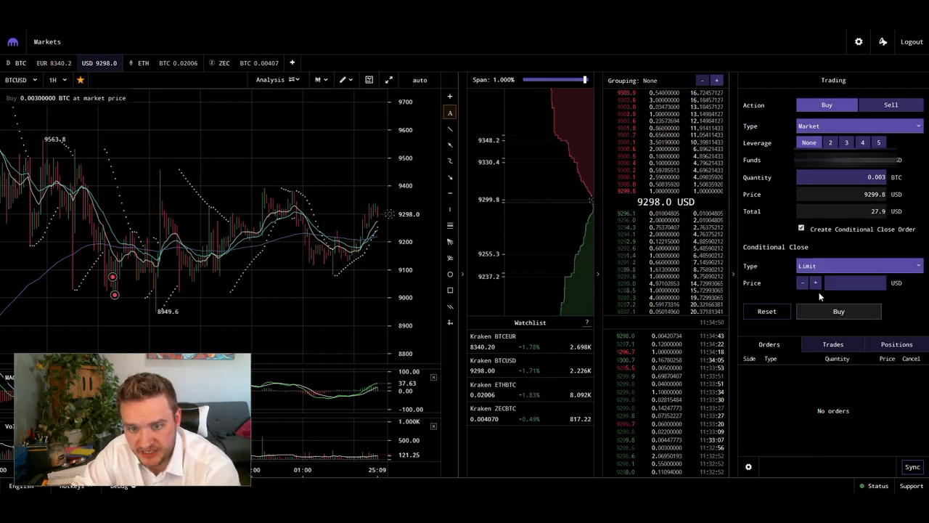
click(857, 266)
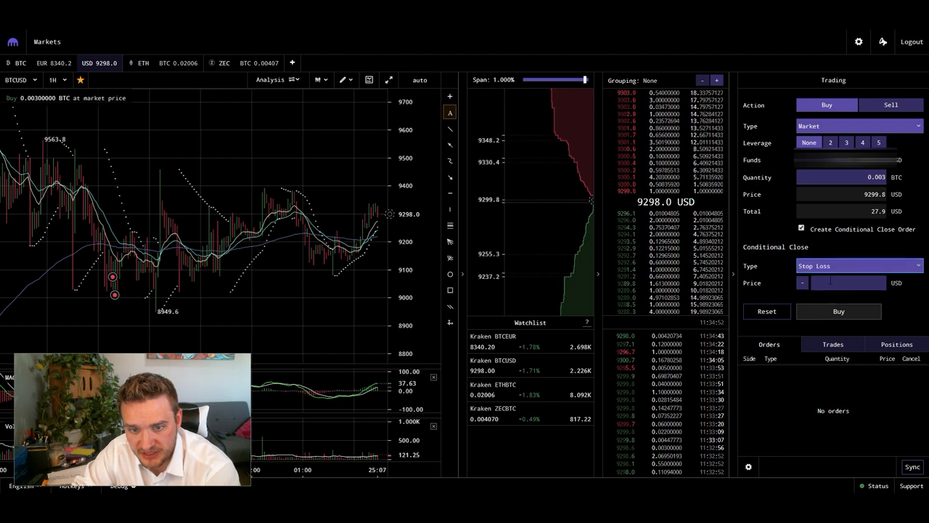
text(9280)
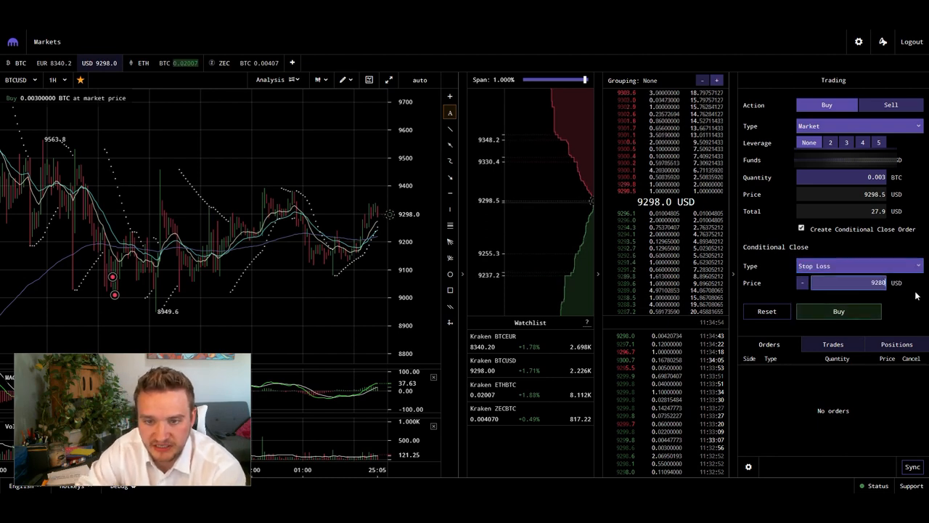
click(838, 311)
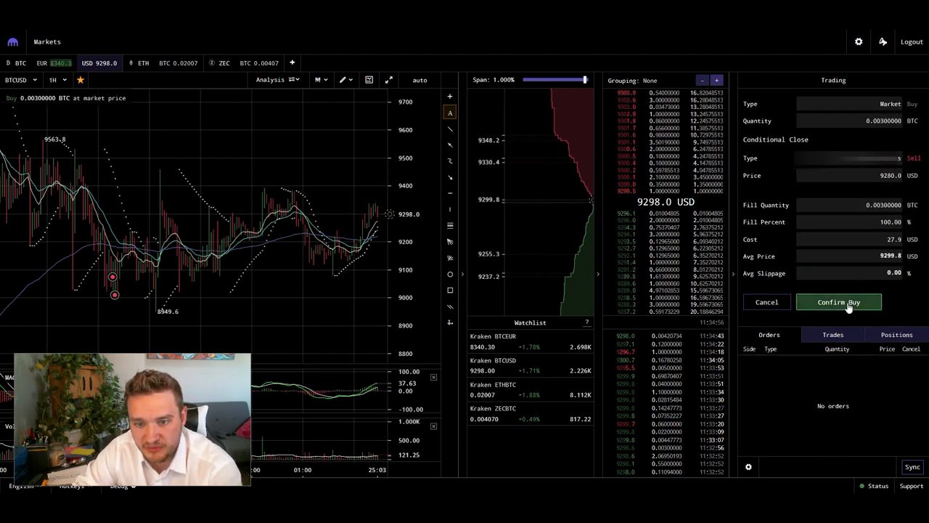
click(838, 301)
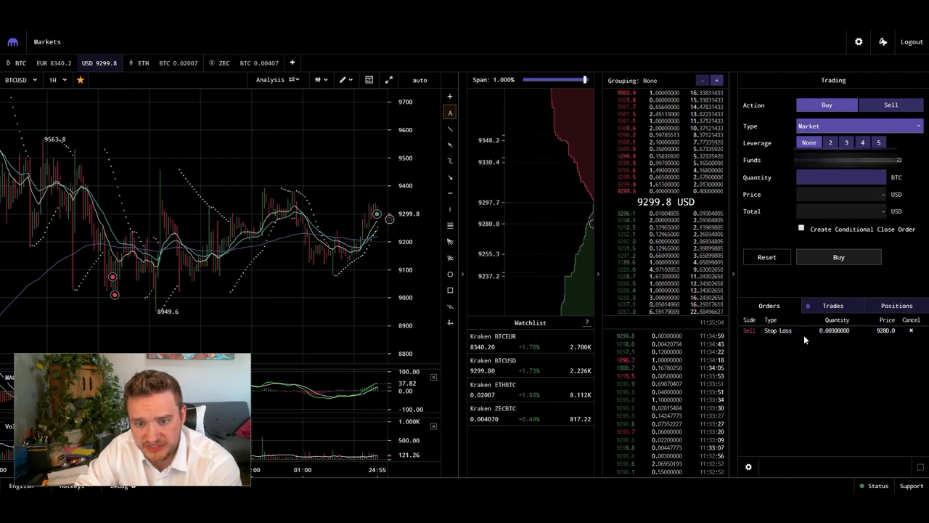
click(778, 331)
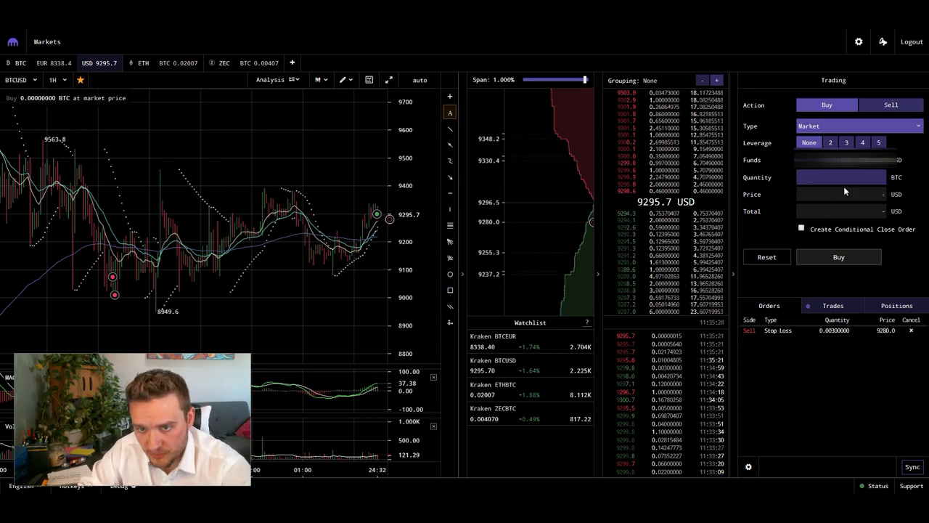
Make the buy a limit order with a 9080 USD stop-loss conditional close
click(869, 126)
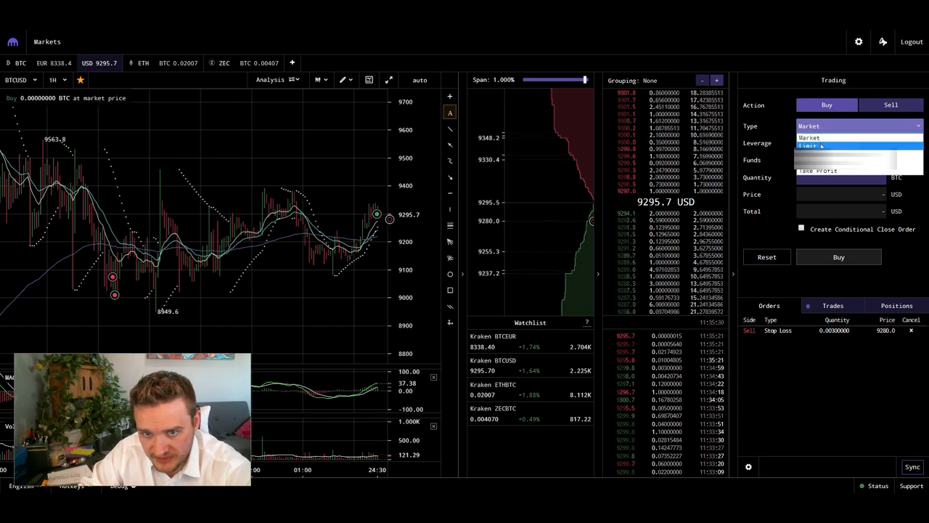
click(812, 148)
text(9127)
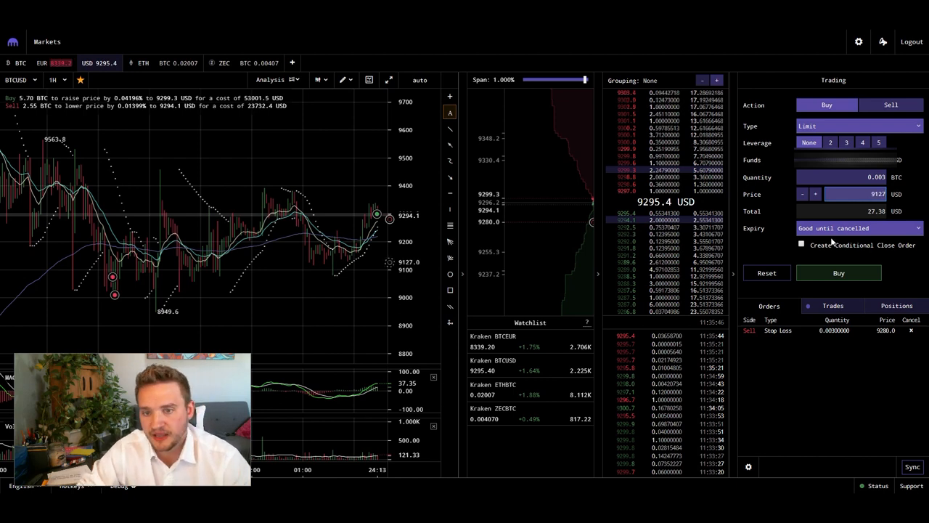
click(801, 245)
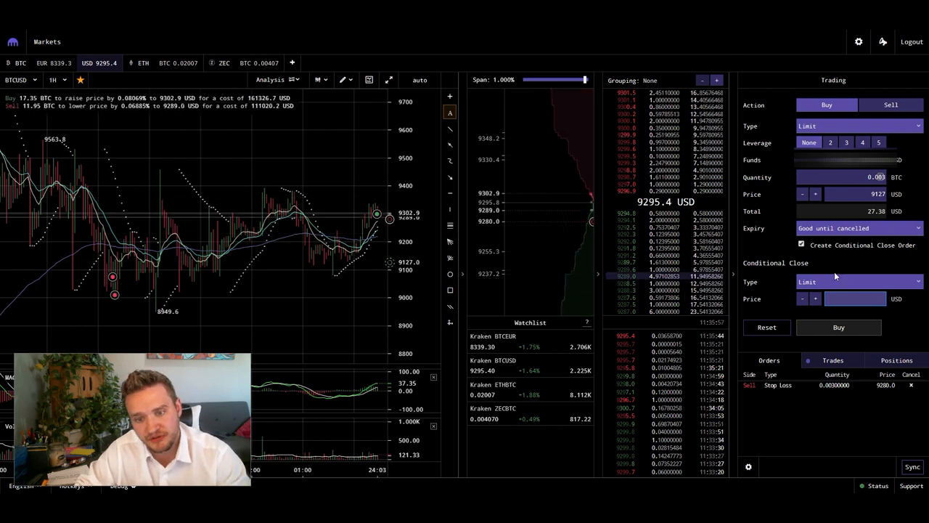
click(860, 282)
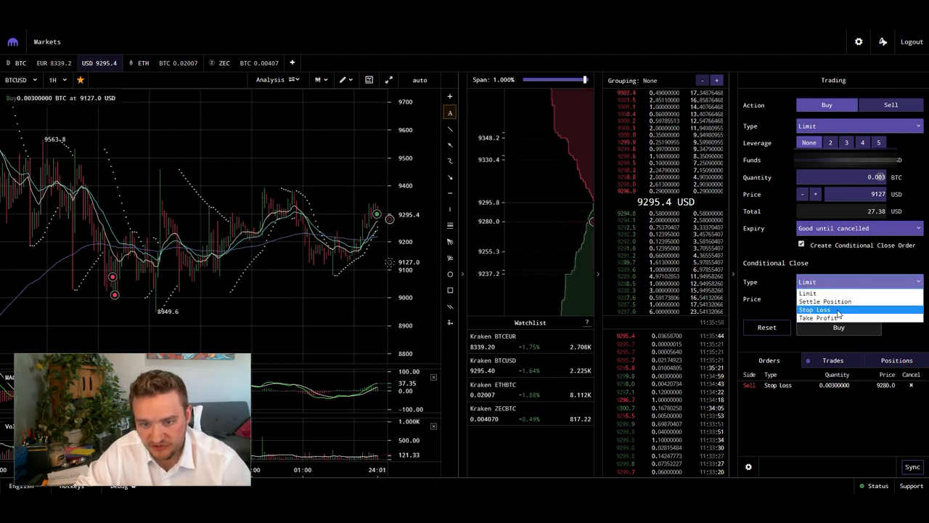
click(821, 309)
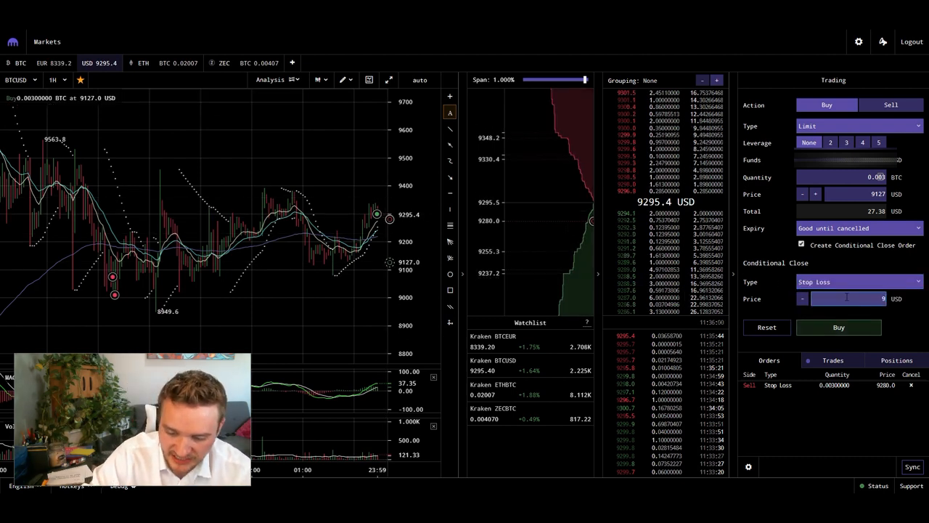
text(9080)
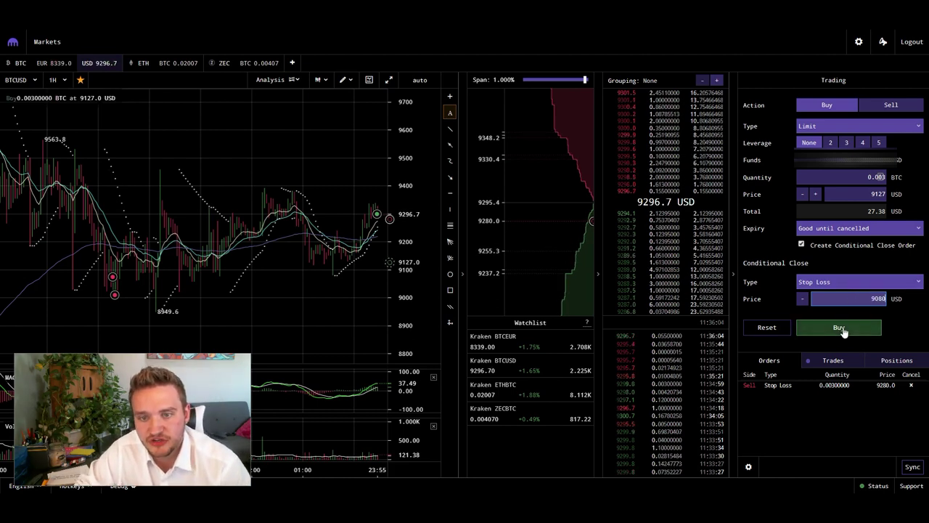
Submit and confirm the 0.003 BTC limit buy at 9127 USD
click(838, 326)
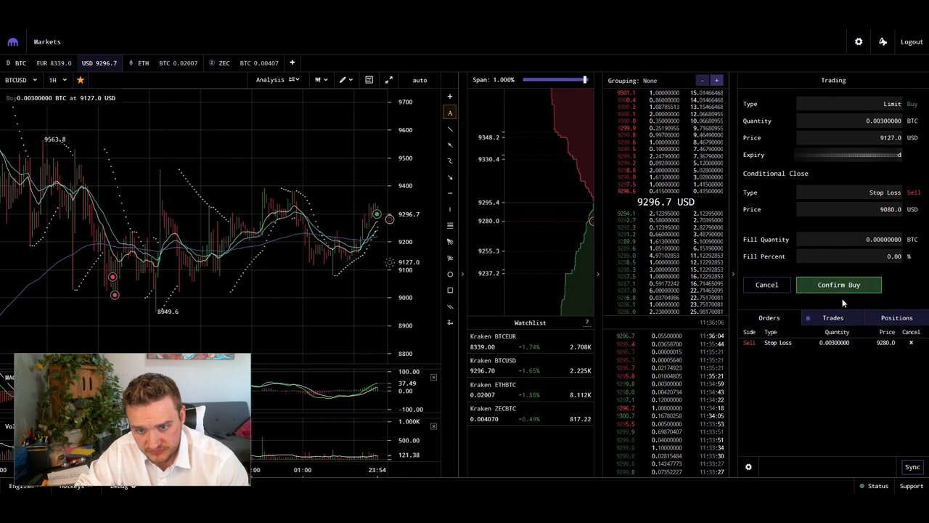
click(838, 285)
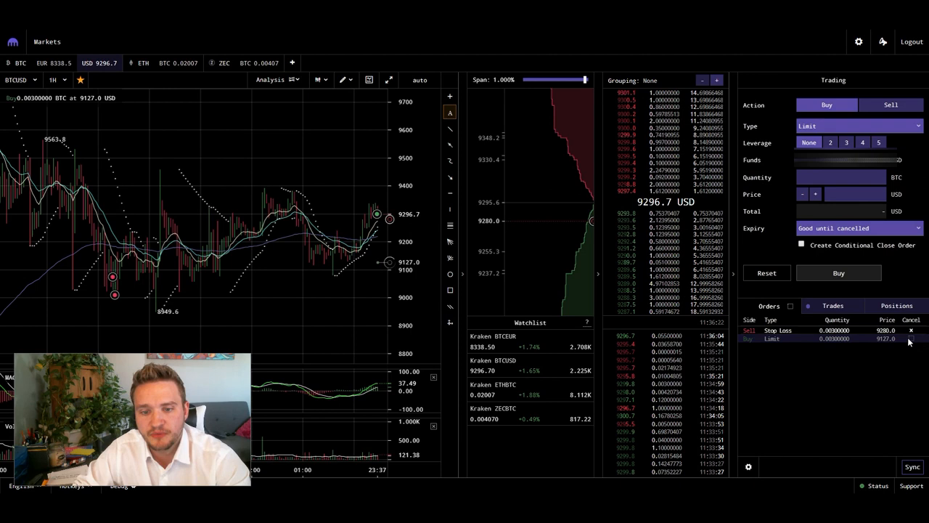
Cancel the 9127 USD limit buy and switch the order form to Sell
click(909, 341)
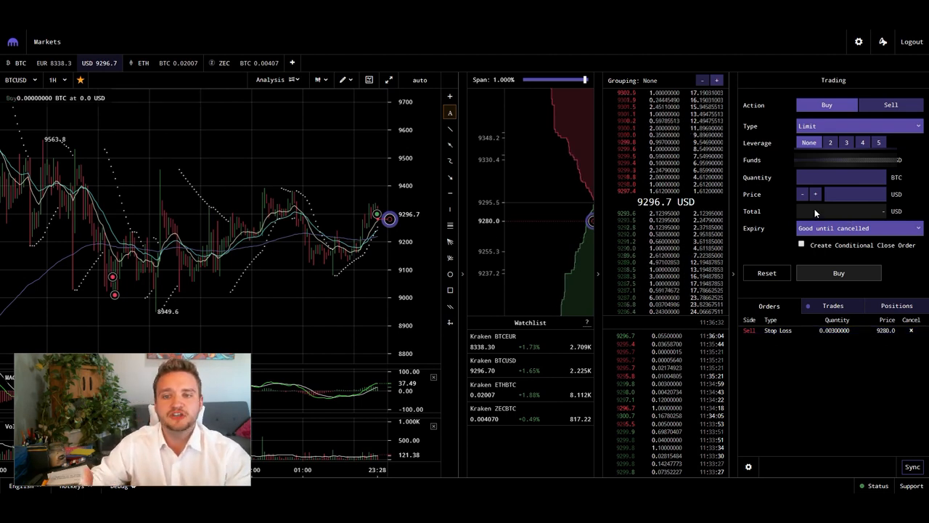
click(896, 104)
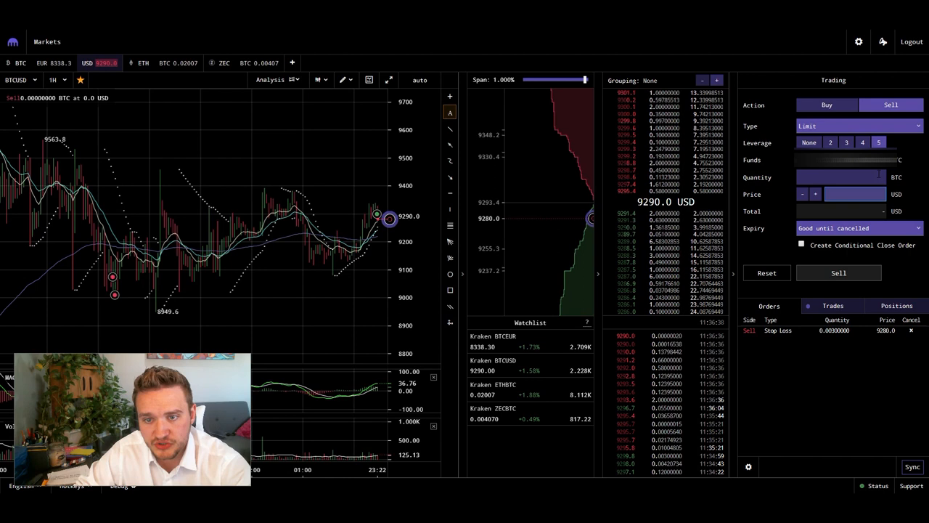
Enter the 0.003 BTC sell quantity and set the order type to Market
click(838, 177)
text(0.003)
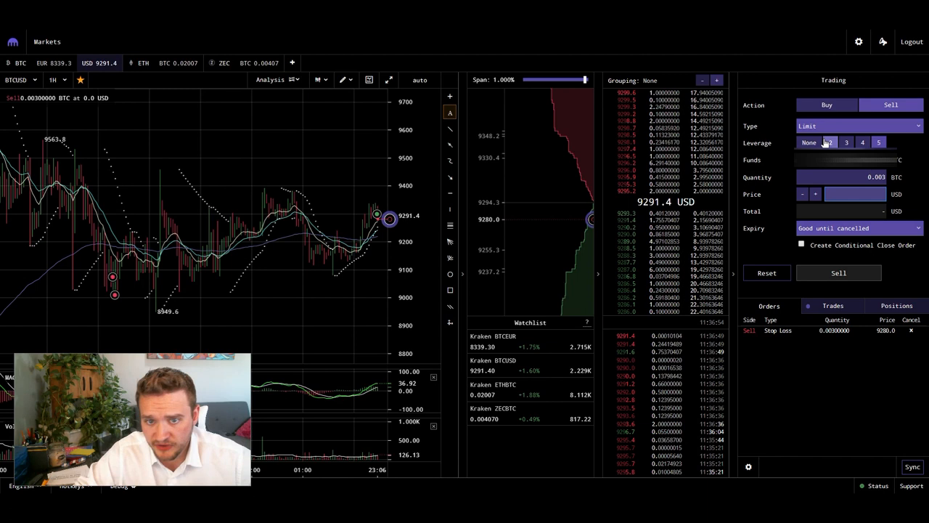
click(855, 126)
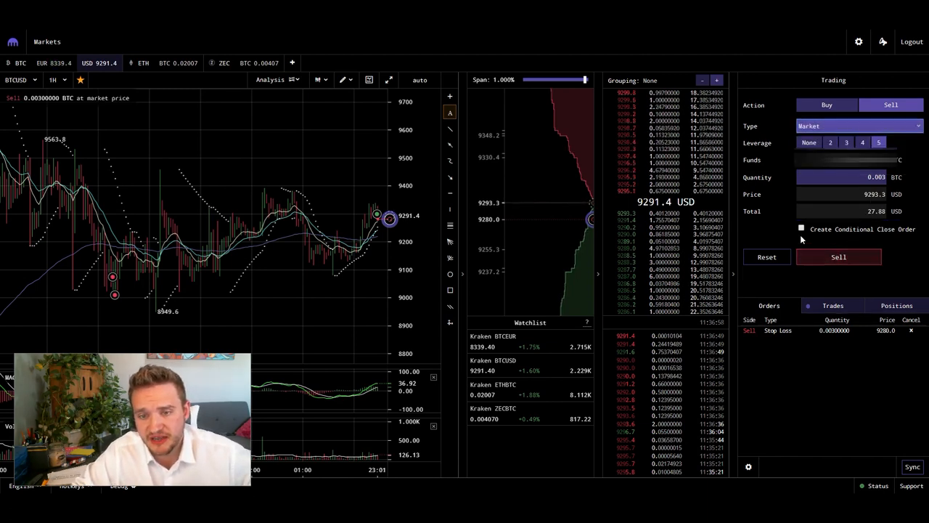
Attach a 9330 USD stop-loss close to the market sell and review it
click(801, 228)
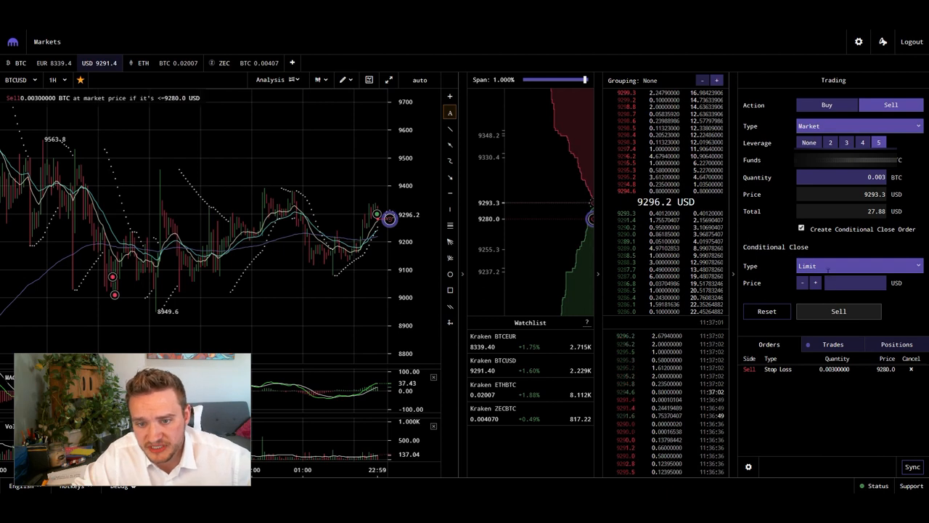
click(855, 265)
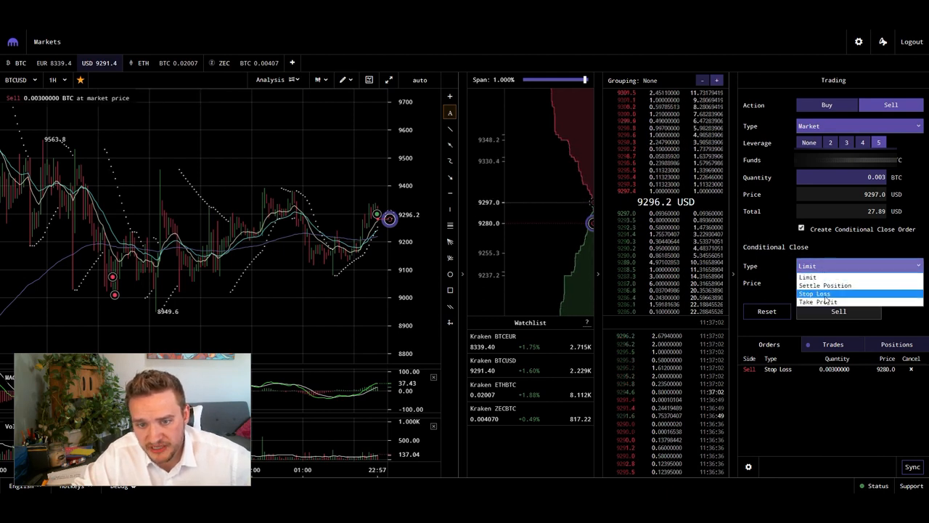
click(814, 293)
text(9330)
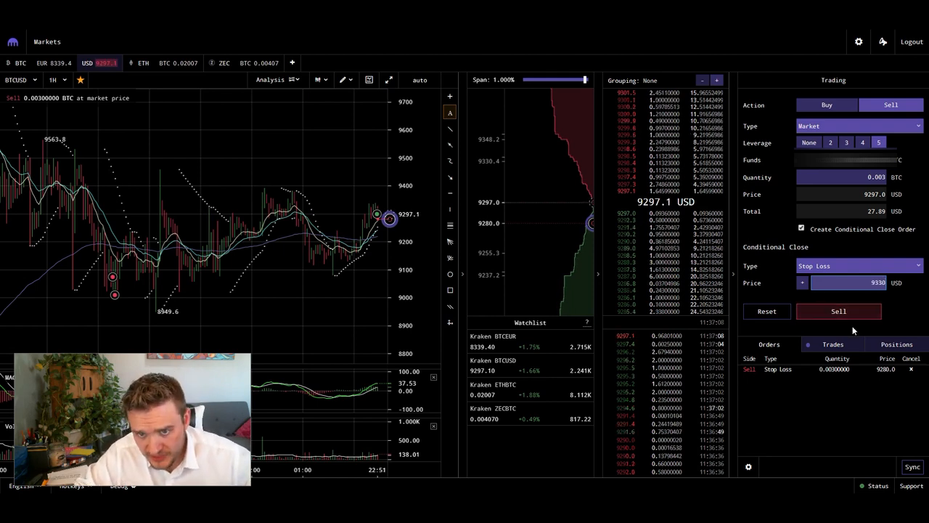
click(838, 311)
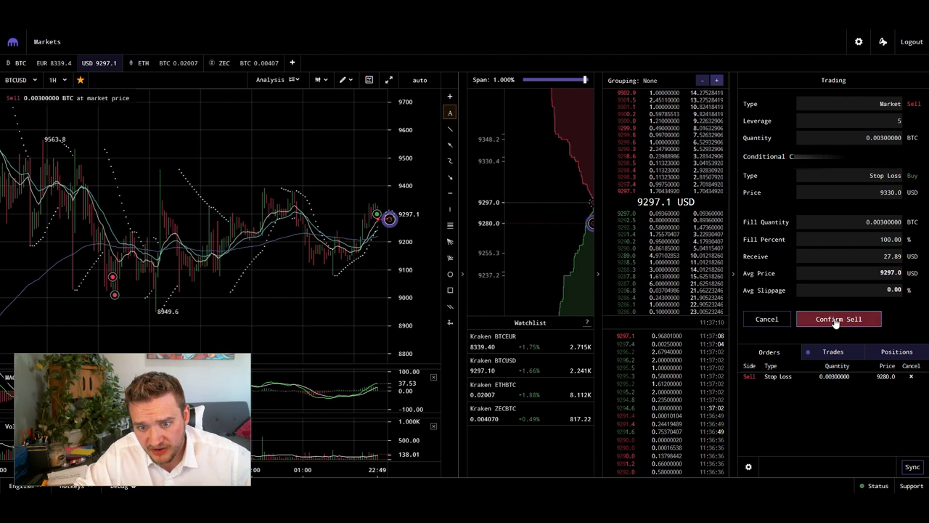
Confirm the 5x market sell, then review the 9280 sell and 9330 buy stop losses
click(838, 318)
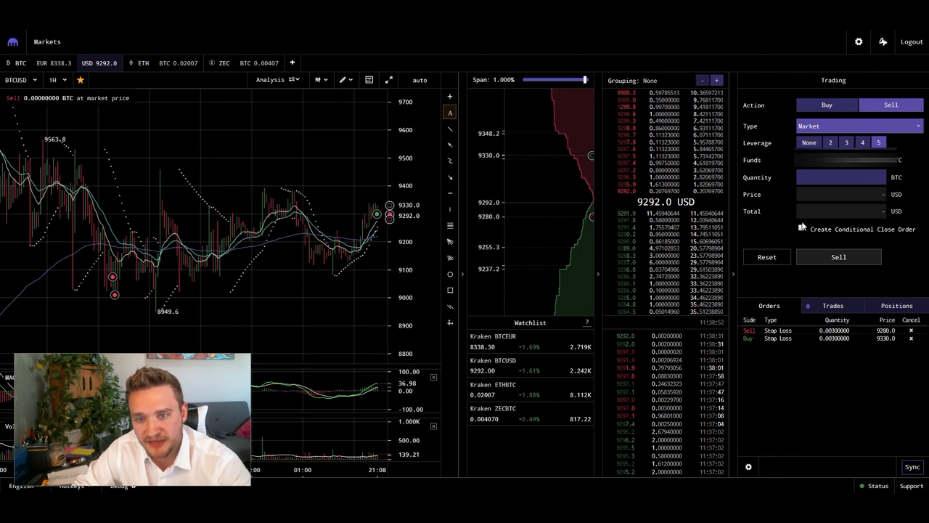
click(786, 329)
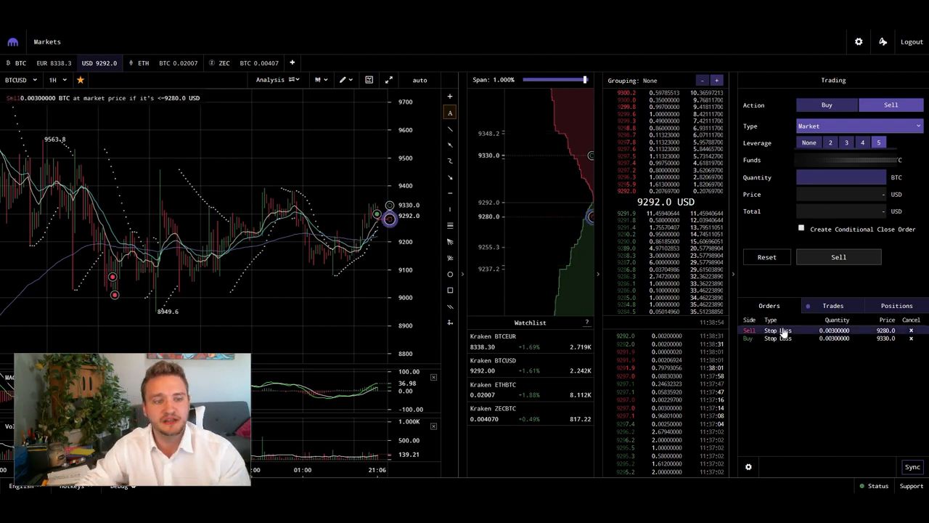